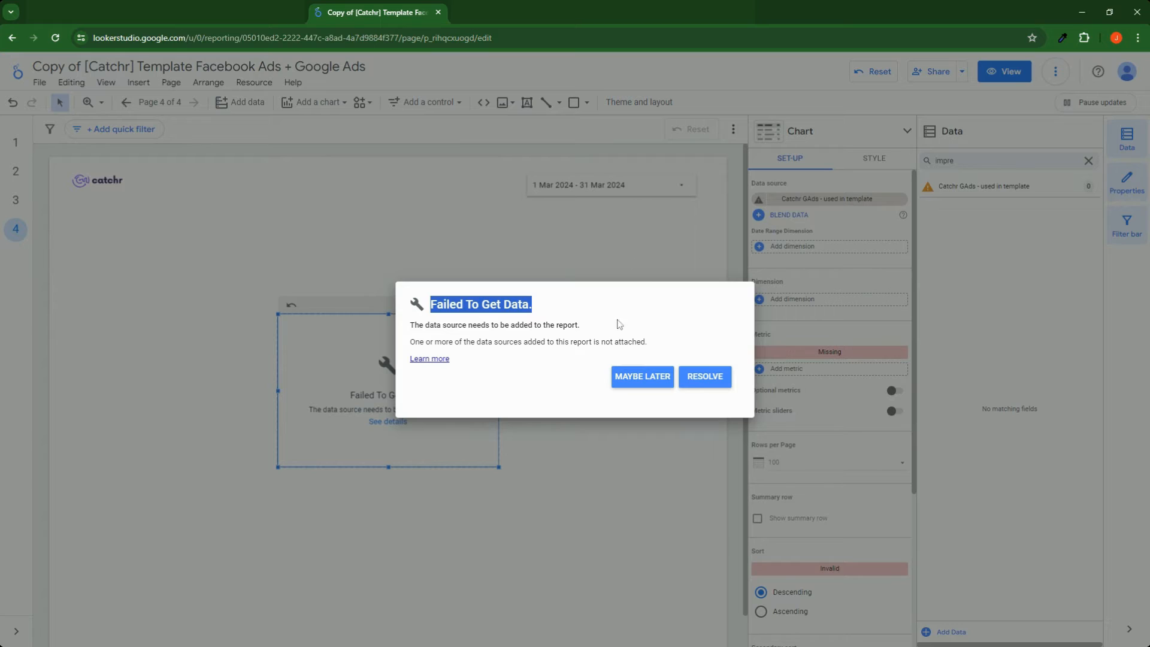
mouse_move(703, 377)
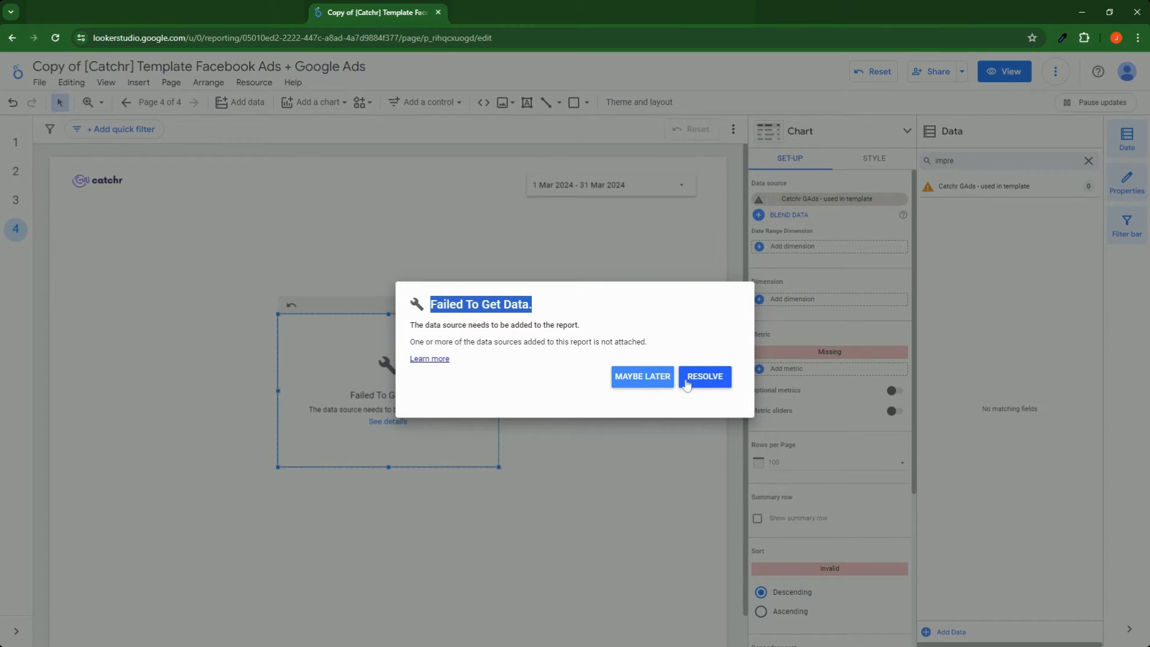
mouse_move(711, 387)
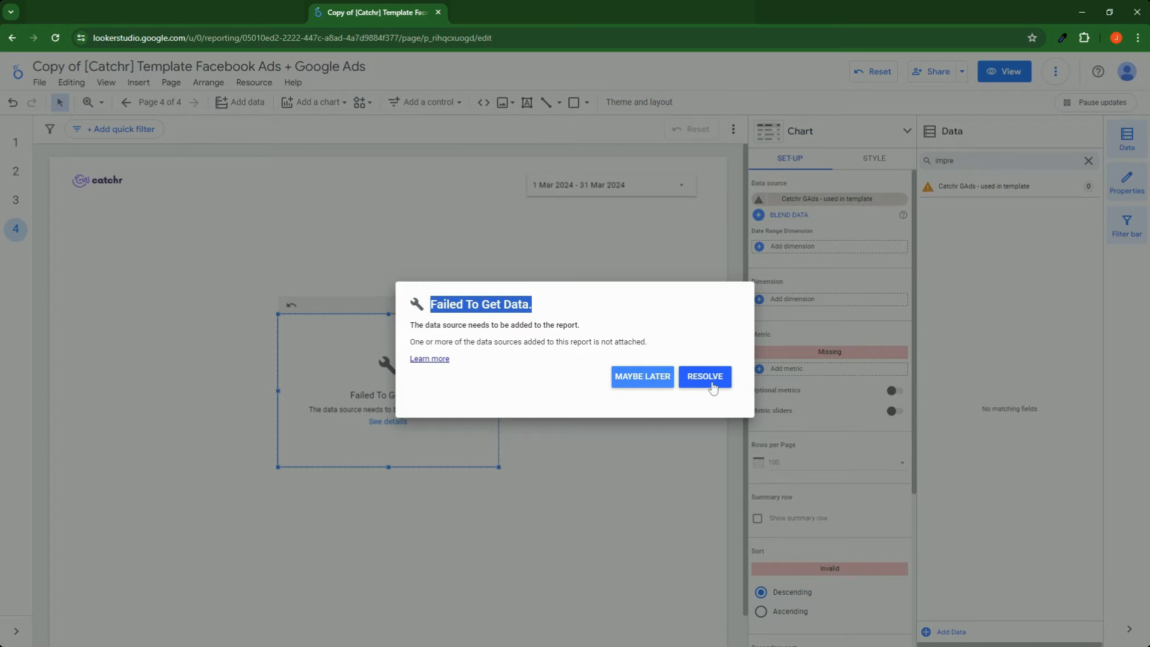
Resolve the failed chart to reveal the report's data sources list.
left_click(703, 376)
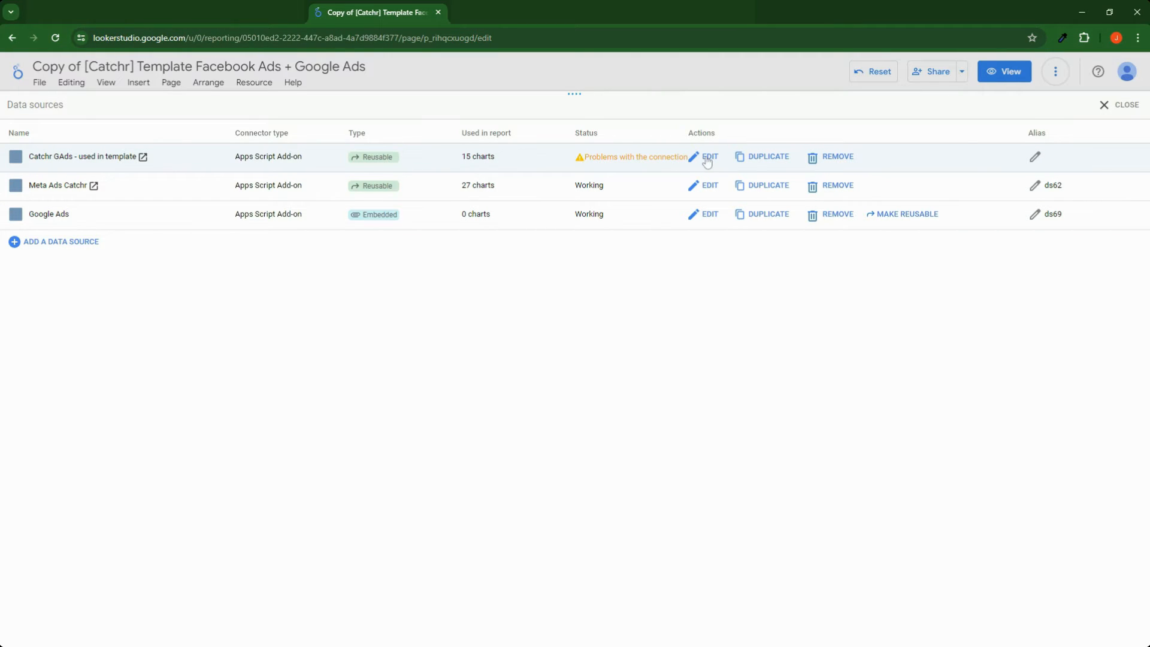
mouse_move(154, 157)
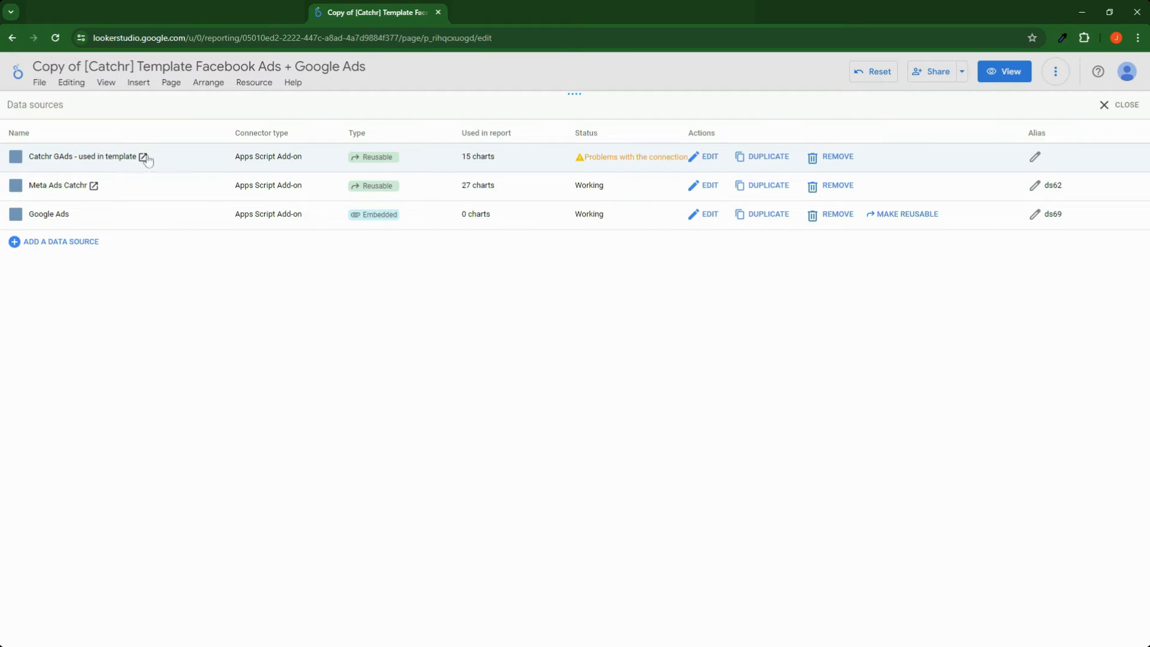
Make the embedded Google Ads data source reusable and confirm.
left_click(906, 213)
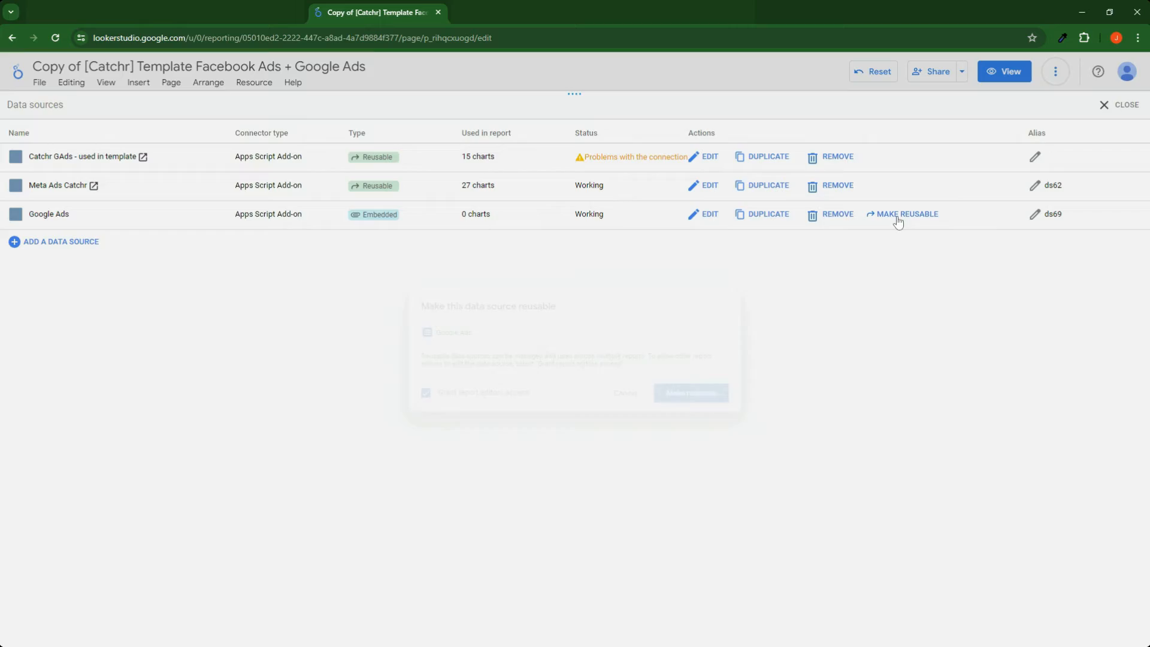
left_click(907, 214)
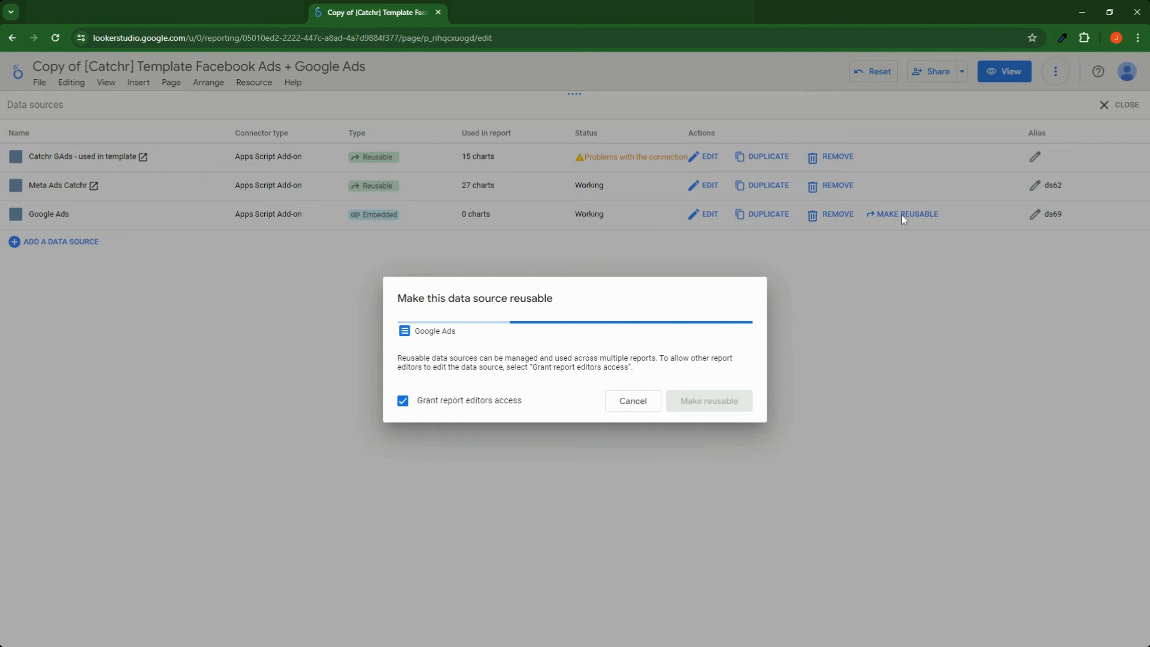
left_click(708, 401)
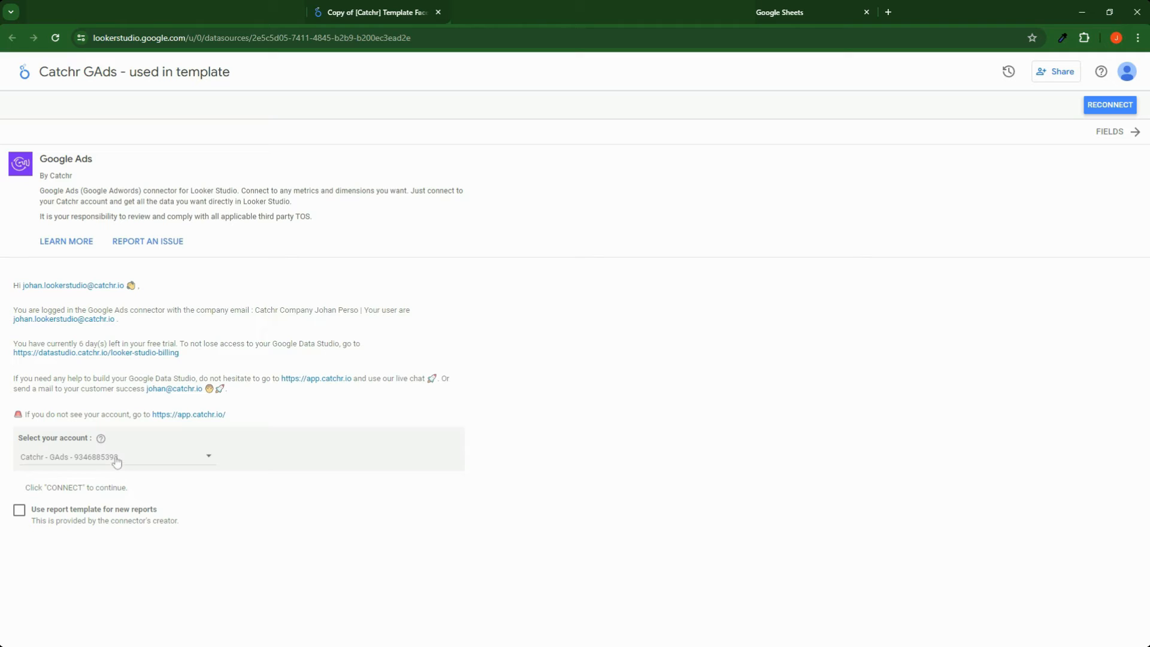
Reconnect the Catchr GAds source to the Catchr - GAds account, accepting the no-changes notice.
left_click(115, 456)
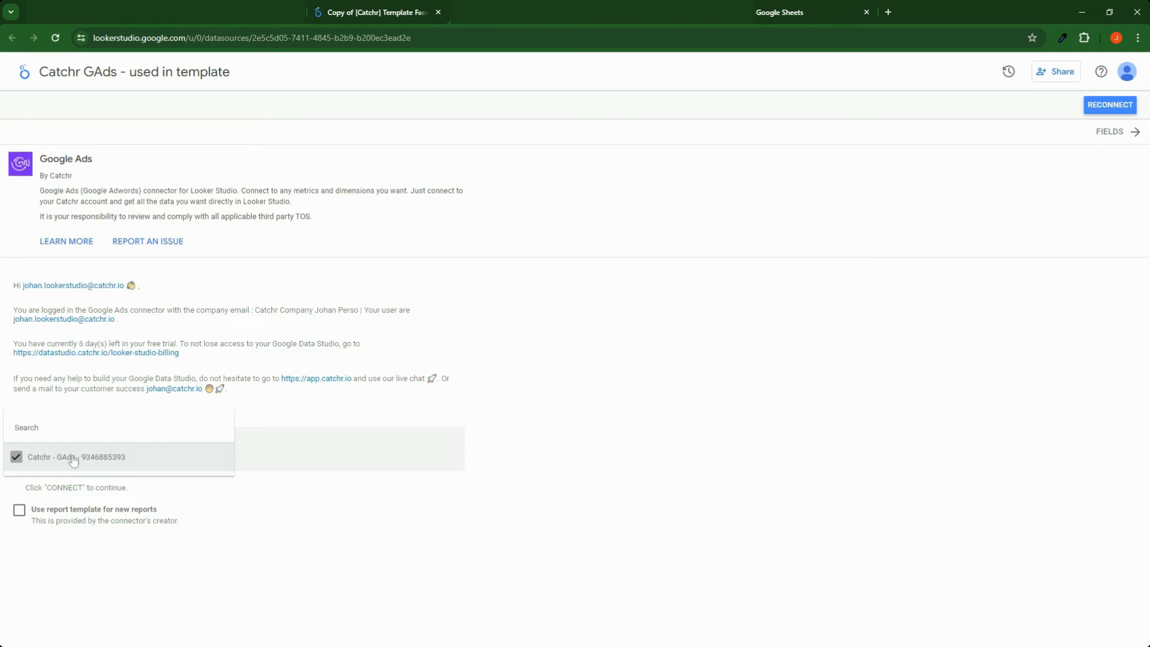
left_click(76, 457)
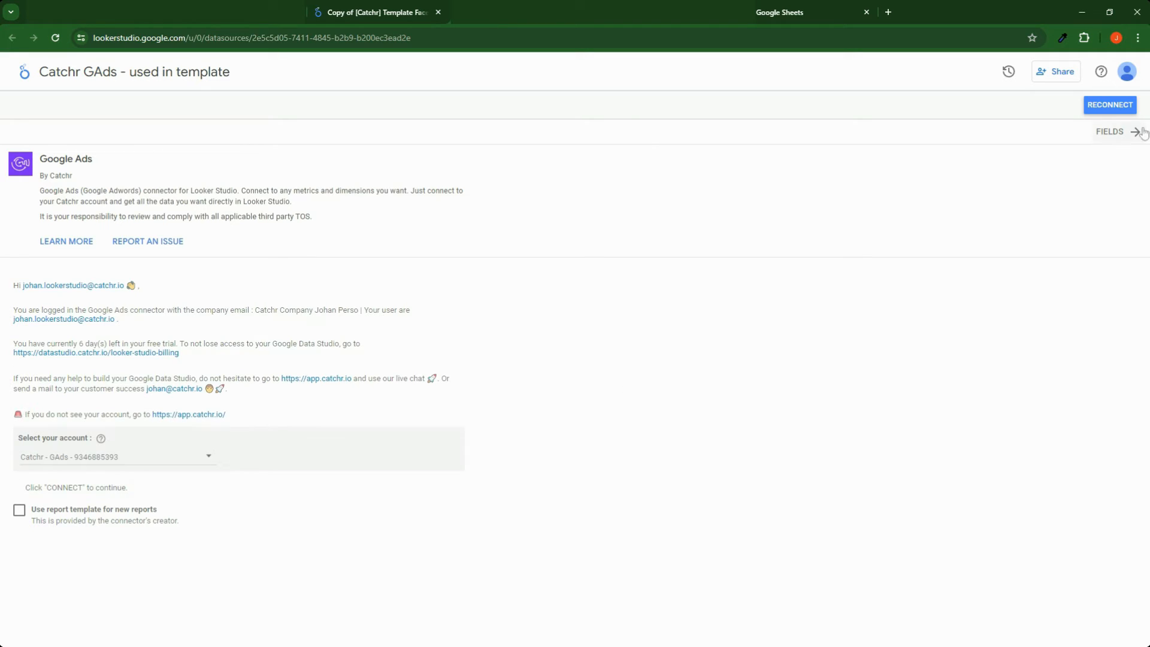
left_click(1136, 131)
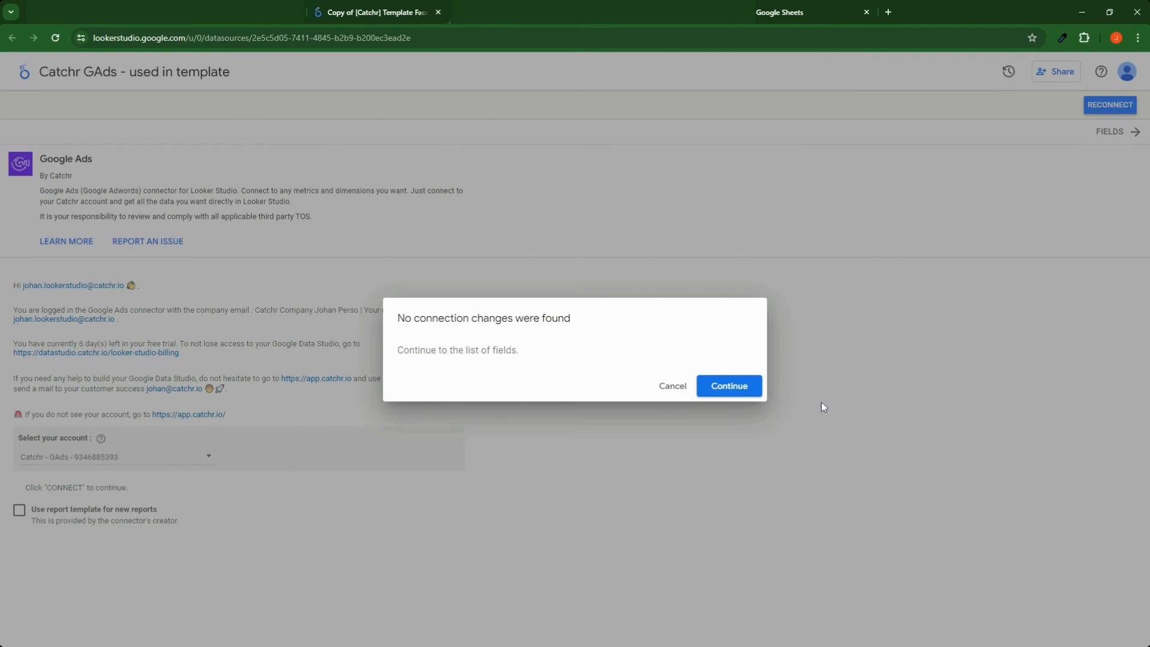
left_click(727, 386)
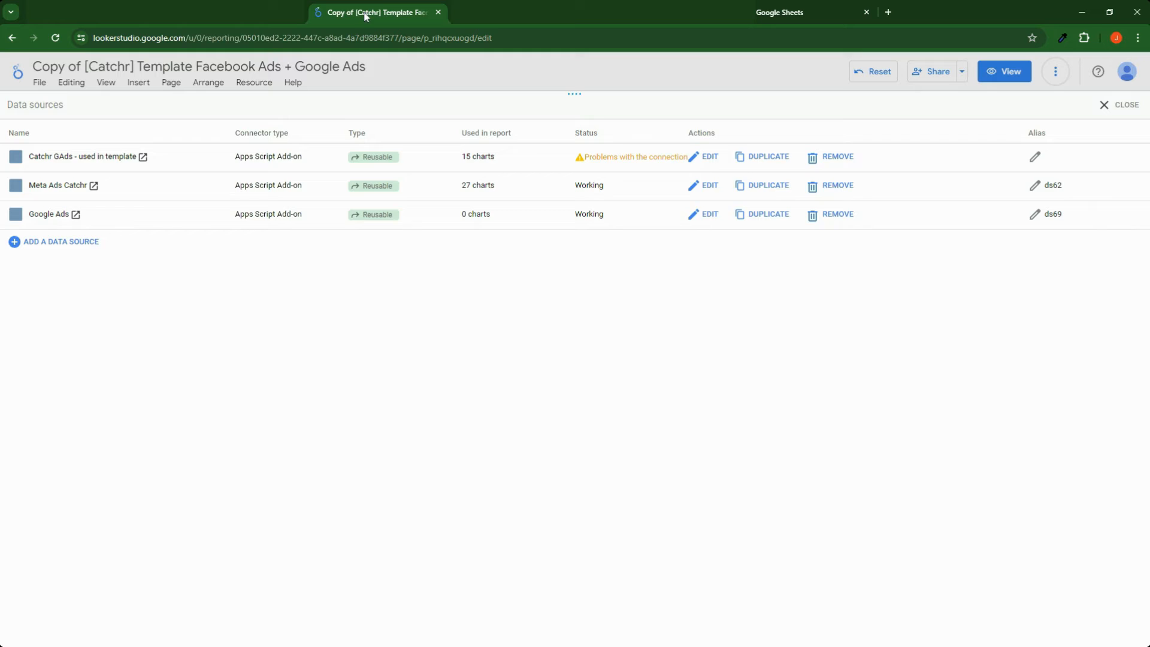
Close the data sources panel and return to report page 4.
left_click(1128, 104)
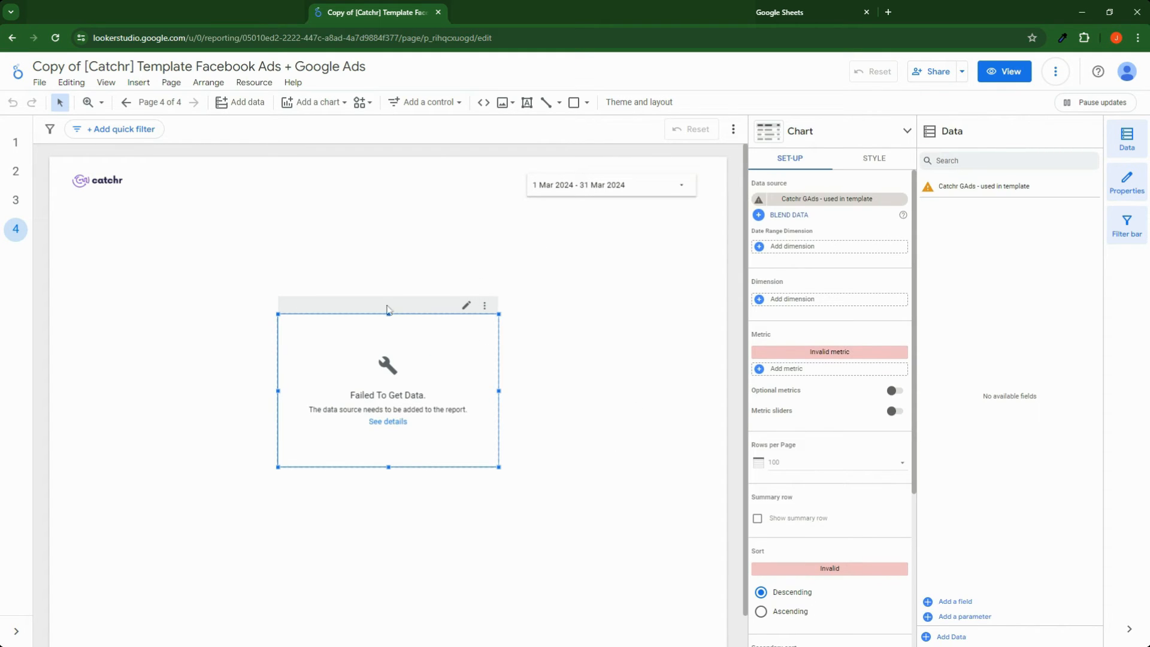
mouse_move(626, 197)
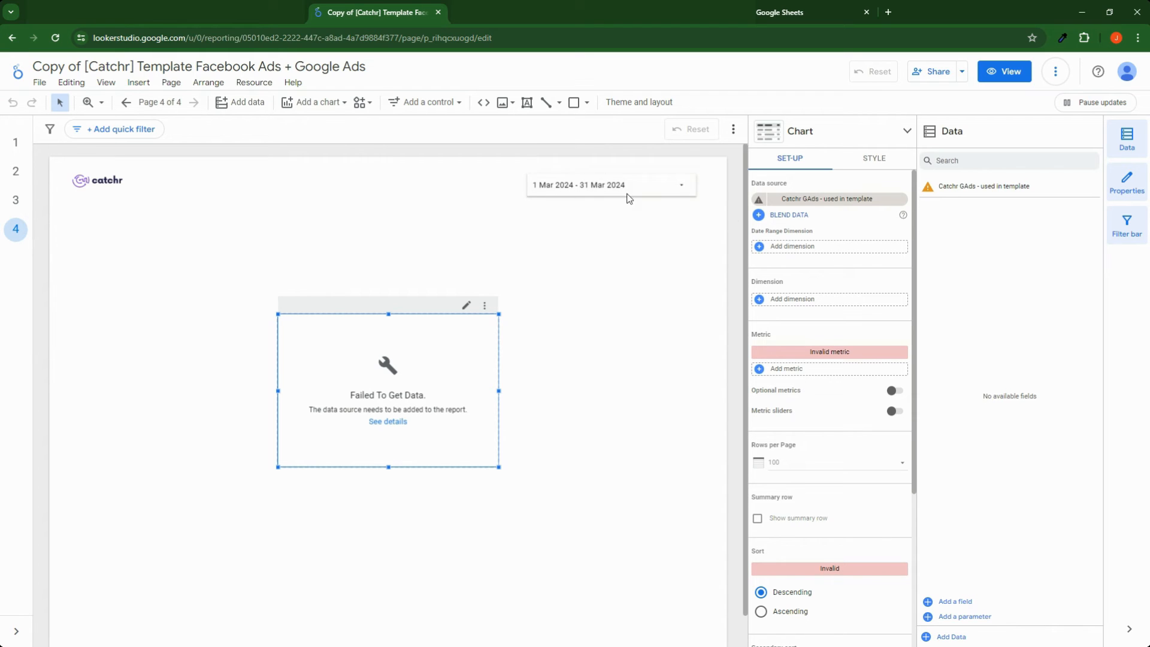
mouse_move(324, 174)
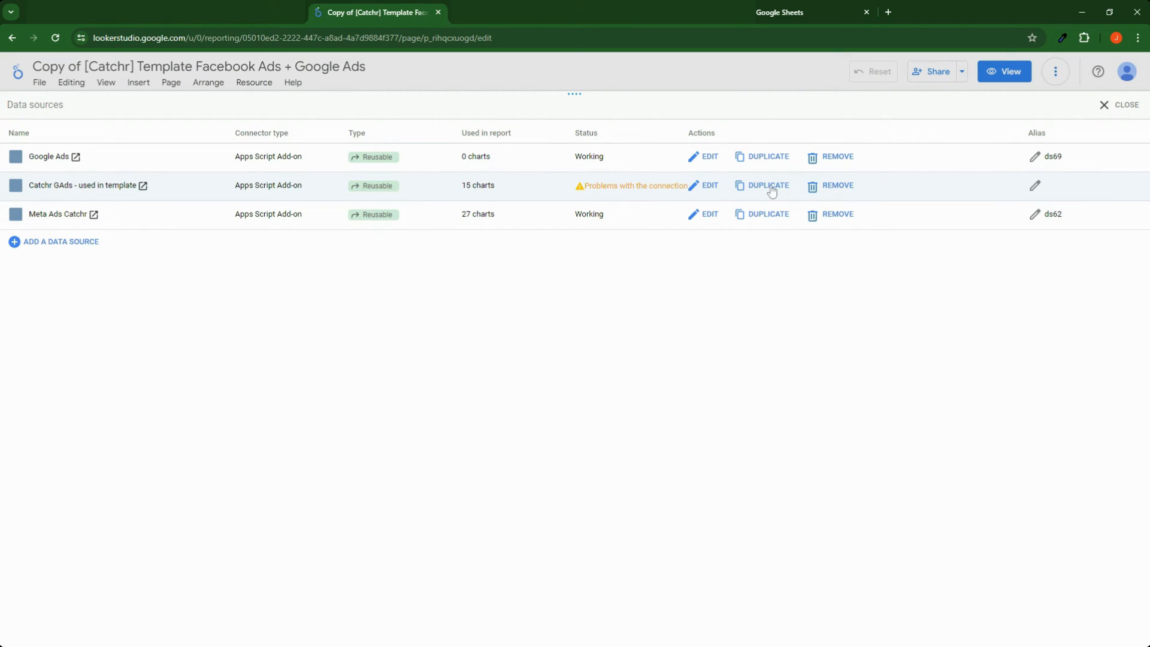
Duplicate the Catchr GAds source and open the copy's connection settings.
left_click(768, 184)
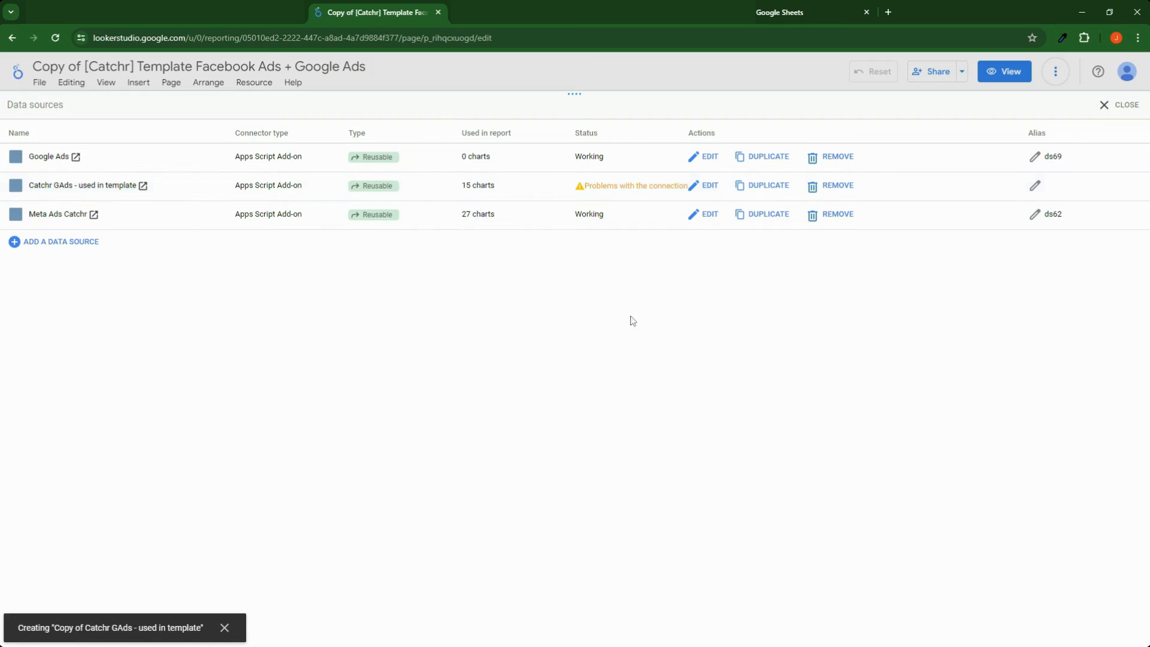
mouse_move(547, 474)
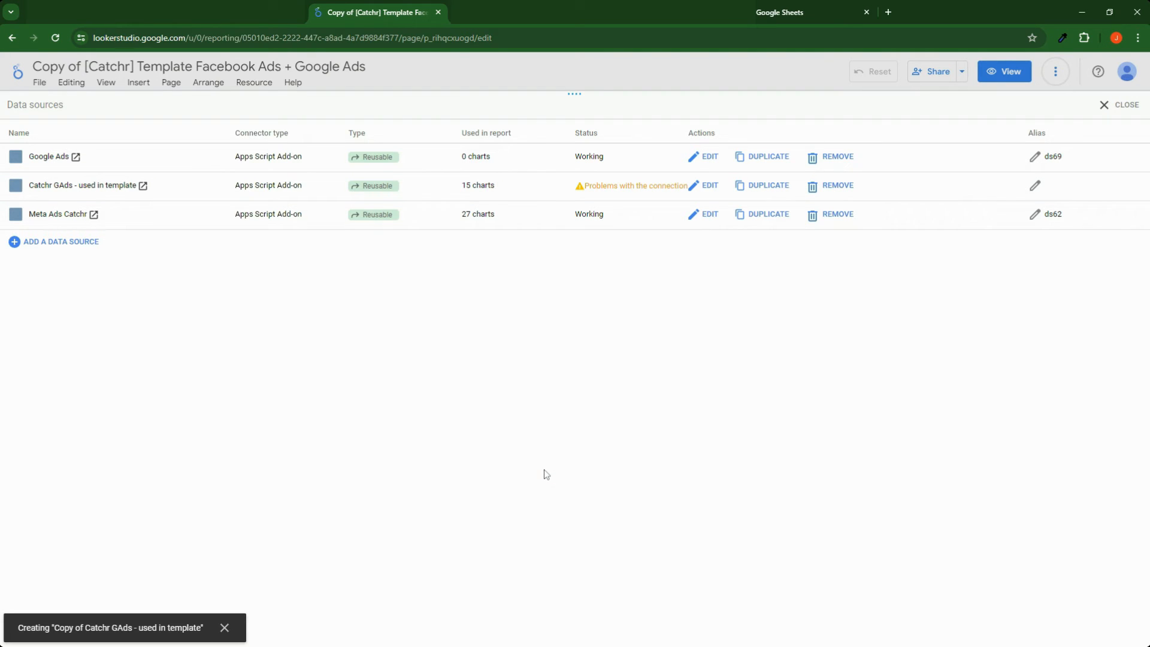
left_click(709, 185)
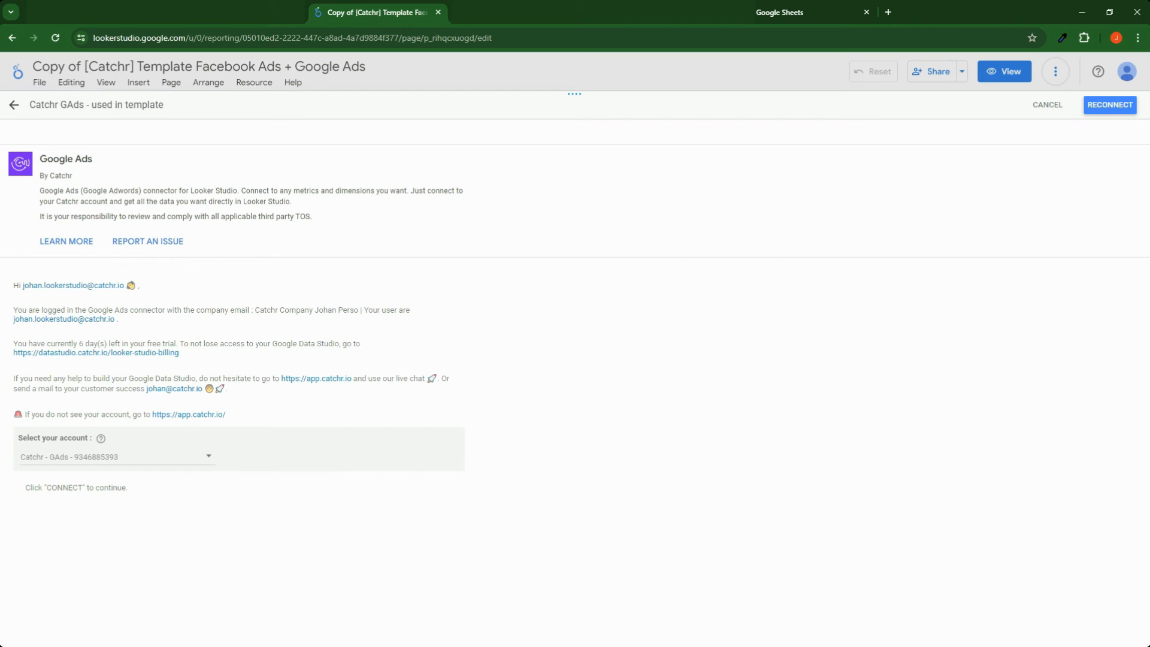
Reconnect the duplicated source unchanged and finish editing, returning to Manage data sources.
left_click(1109, 105)
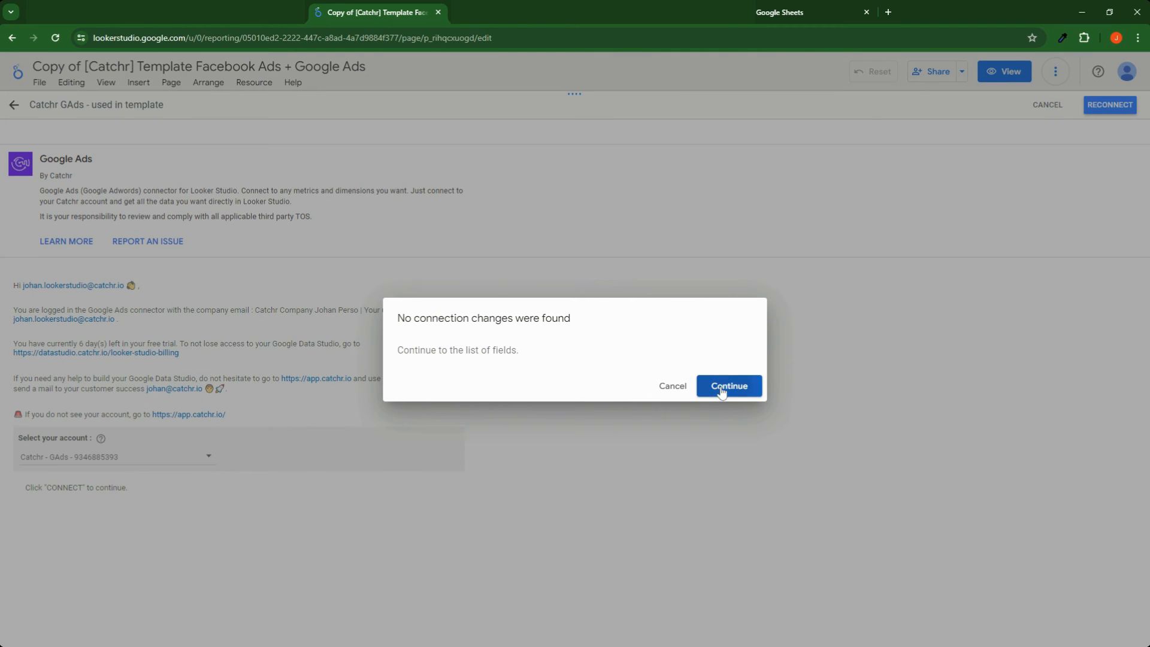
left_click(729, 386)
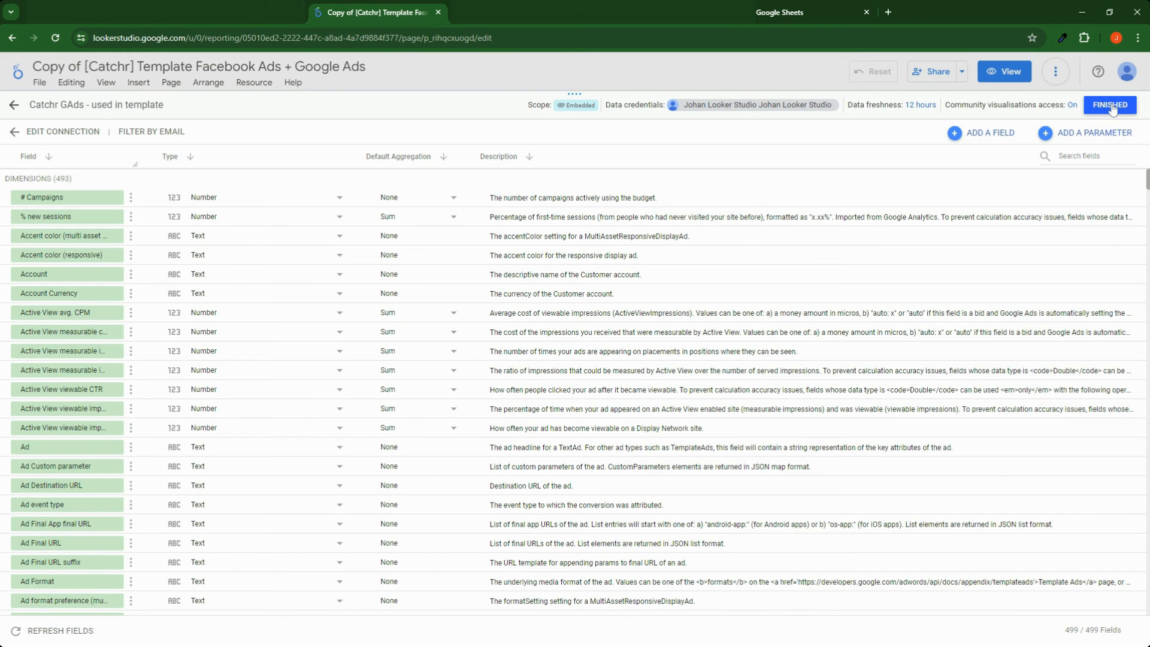
left_click(1109, 105)
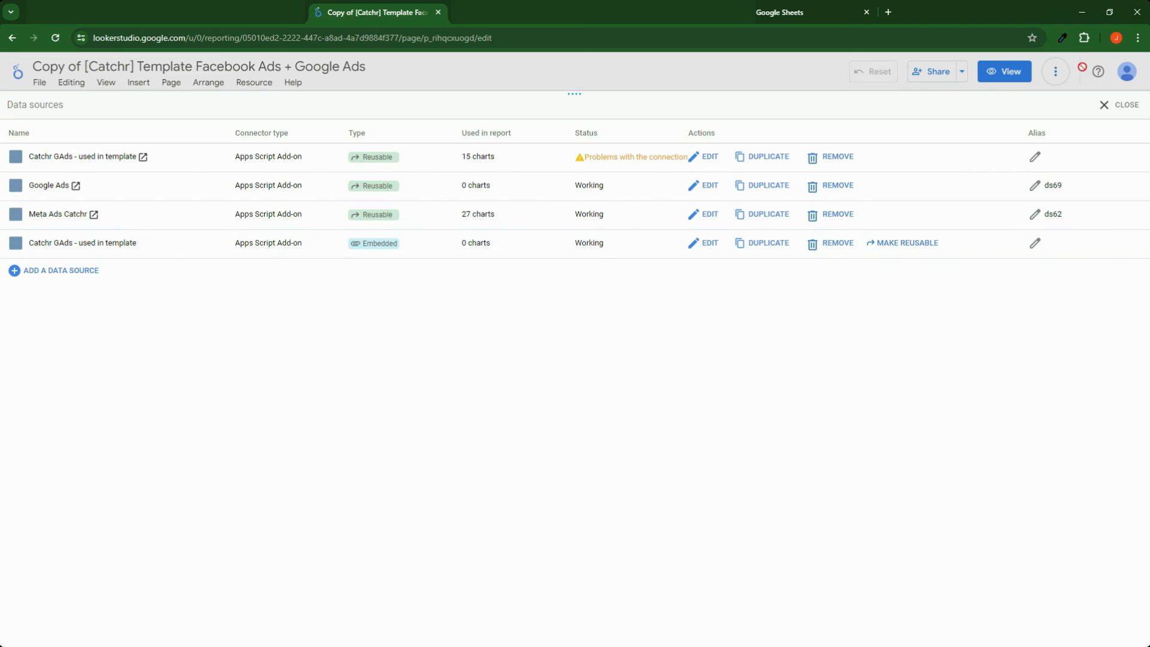
Close the data source list and go back to the broken chart on page 4.
left_click(1128, 104)
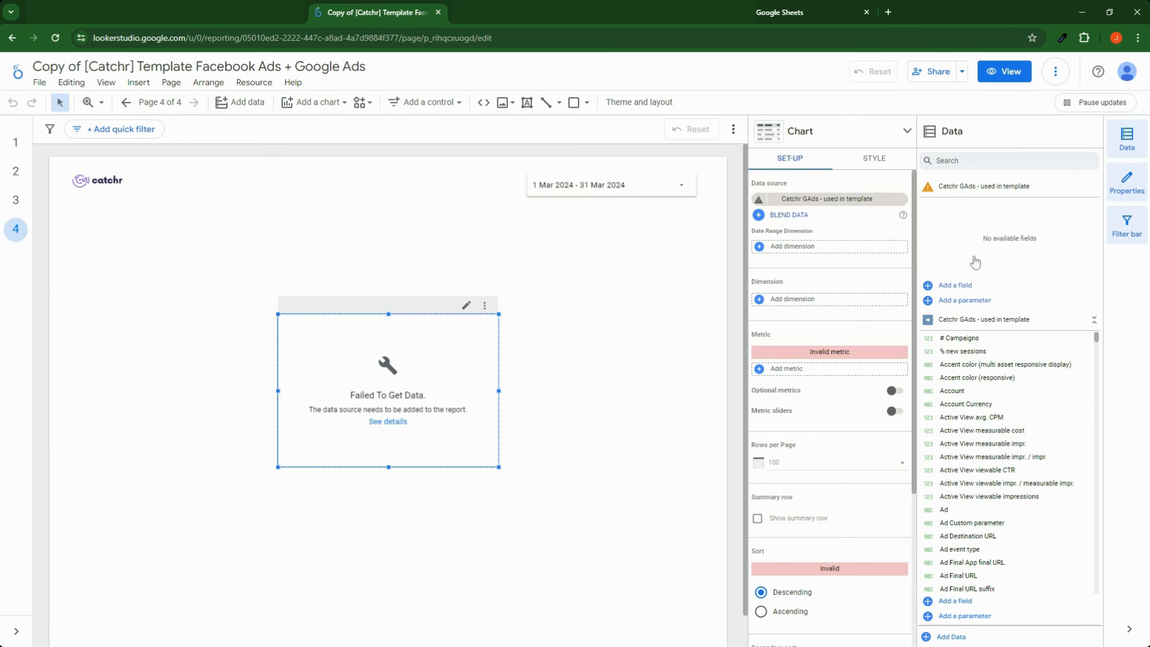
mouse_move(976, 186)
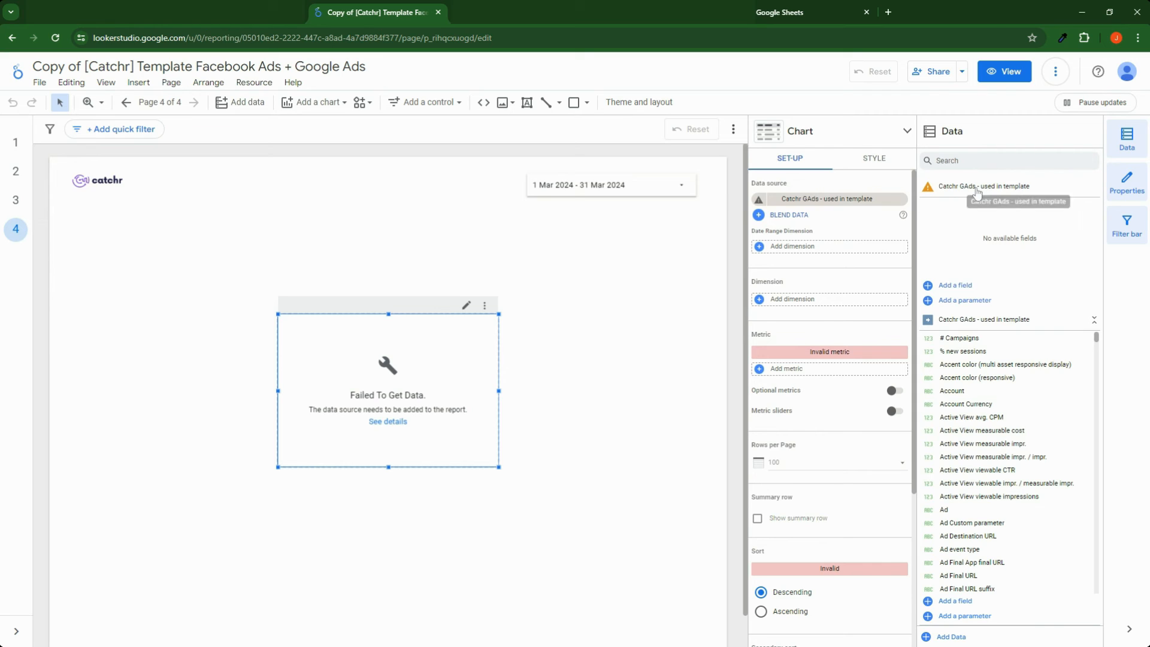
mouse_move(981, 324)
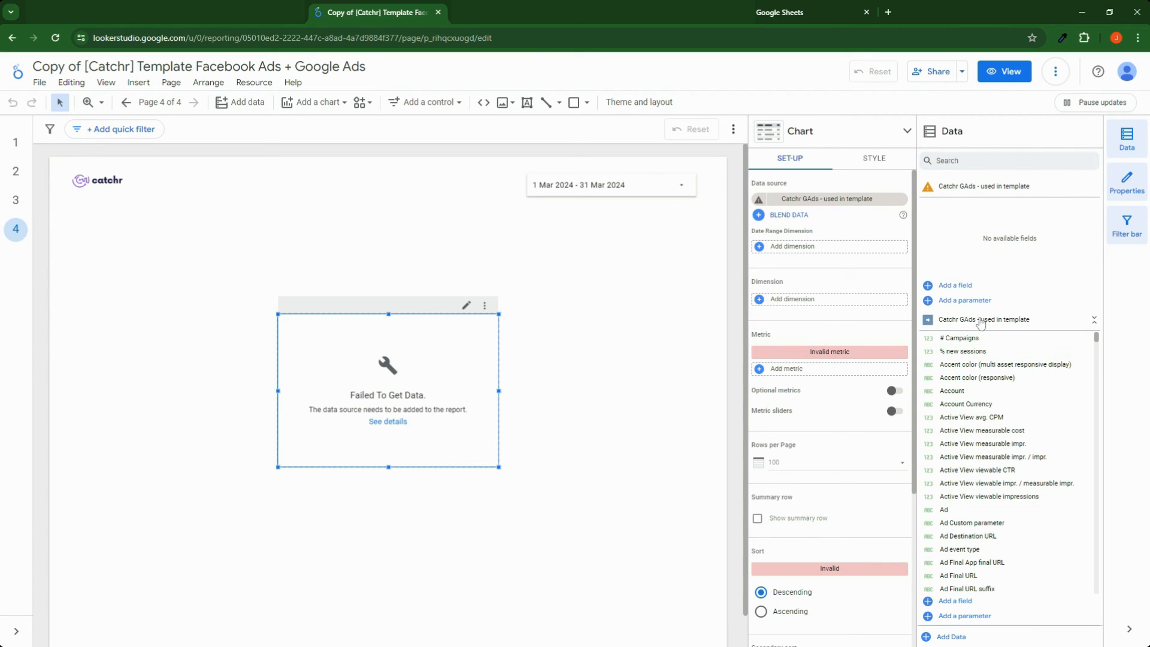
mouse_move(1034, 328)
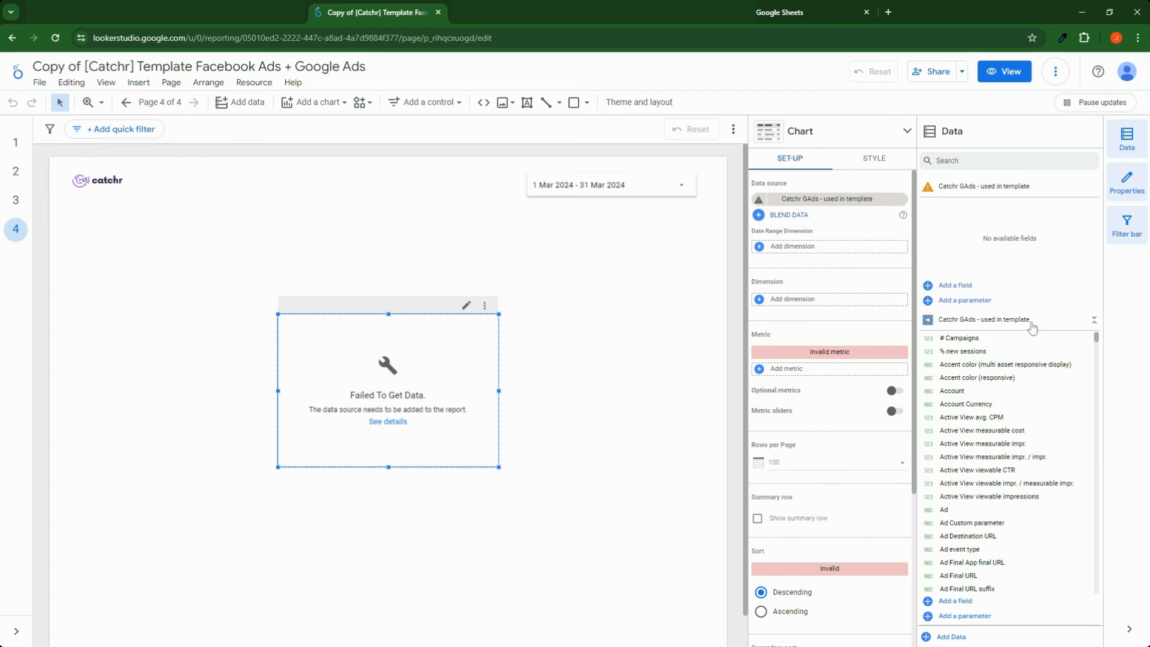
mouse_move(834, 220)
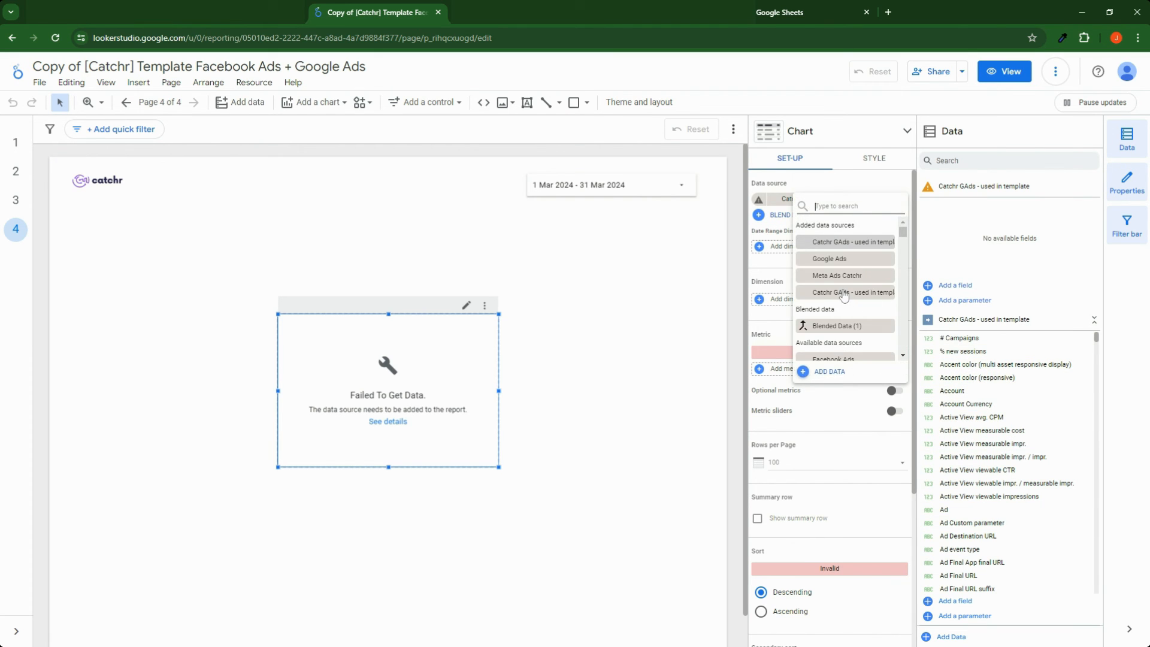
Switch the chart to the duplicated Catchr GAds source with Account dimension and Cost metric.
left_click(853, 292)
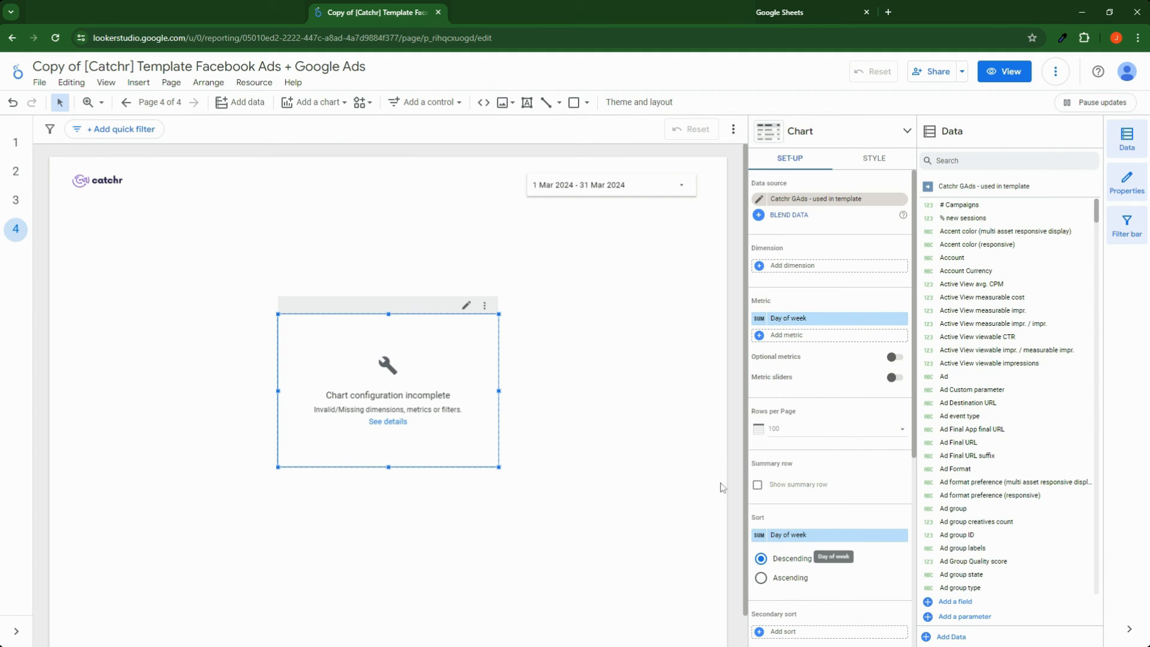
left_click(792, 265)
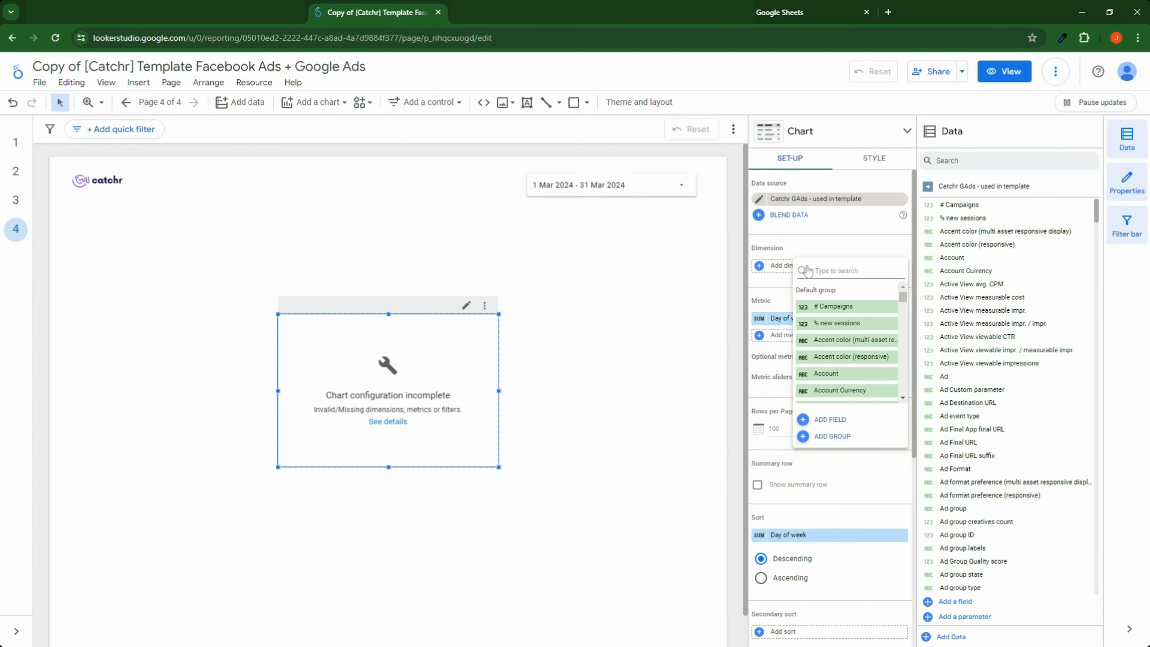
type("accou")
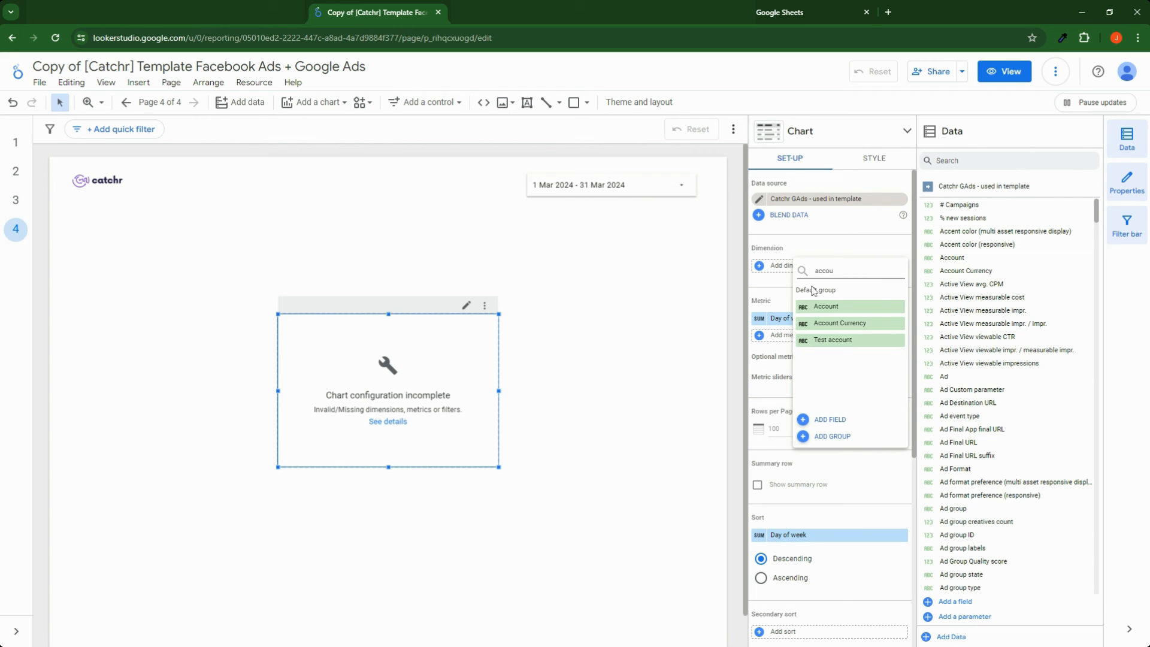
left_click(824, 306)
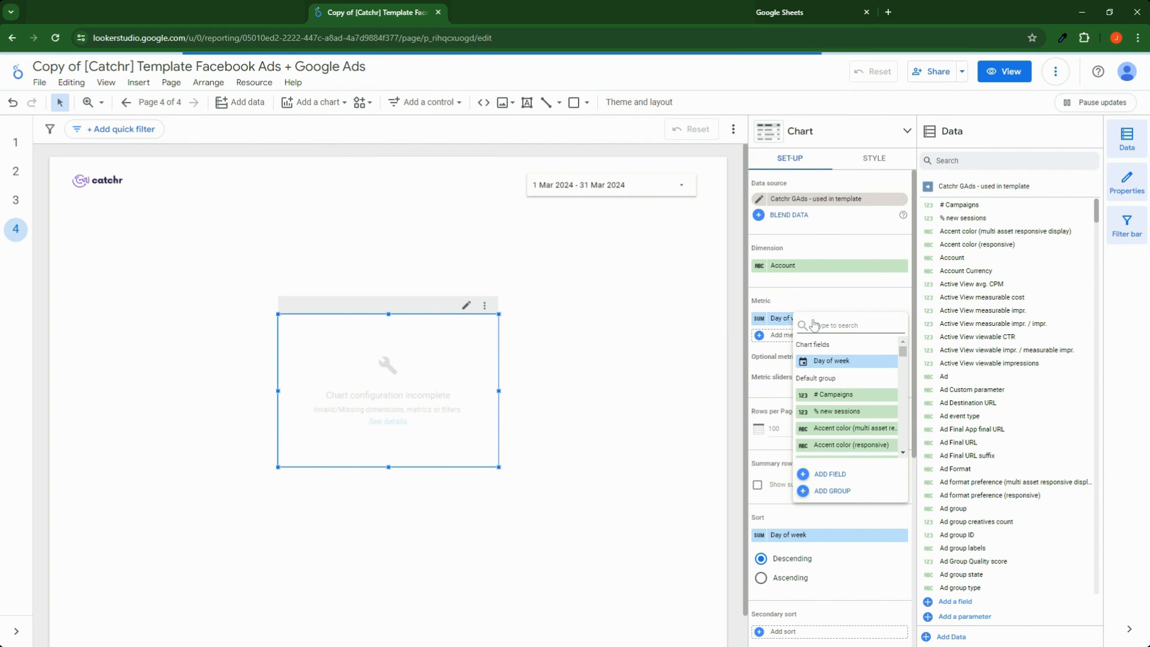
type("cost")
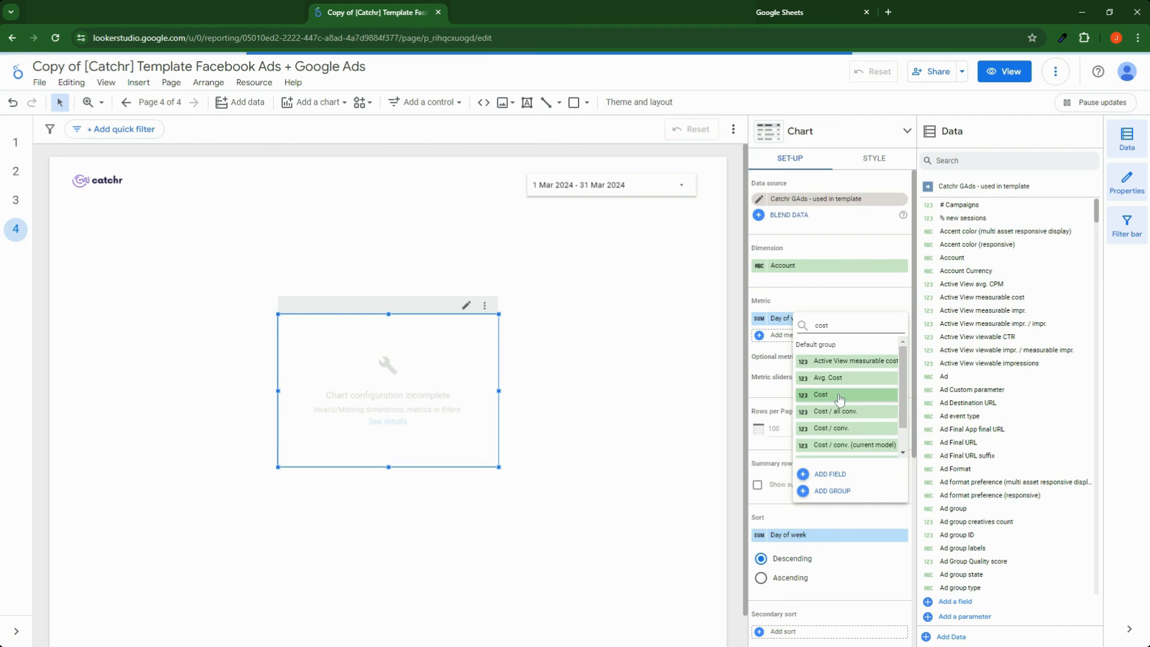
left_click(820, 394)
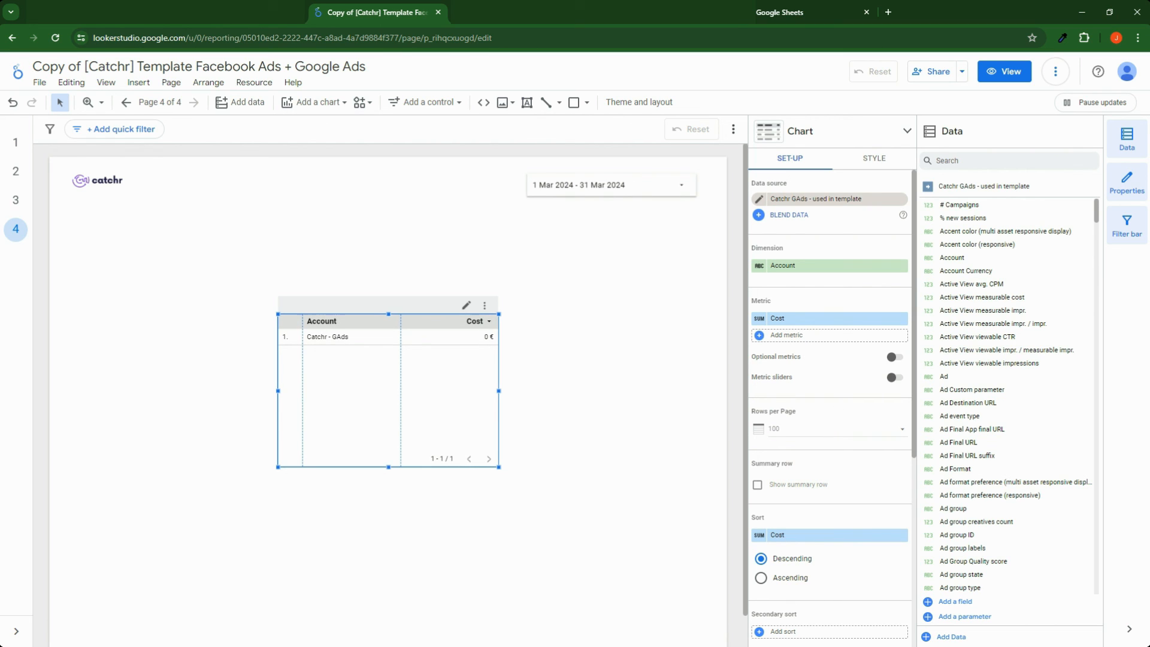
Move the Account and Cost table up and to the left on the page.
left_click_drag(388, 388, 349, 406)
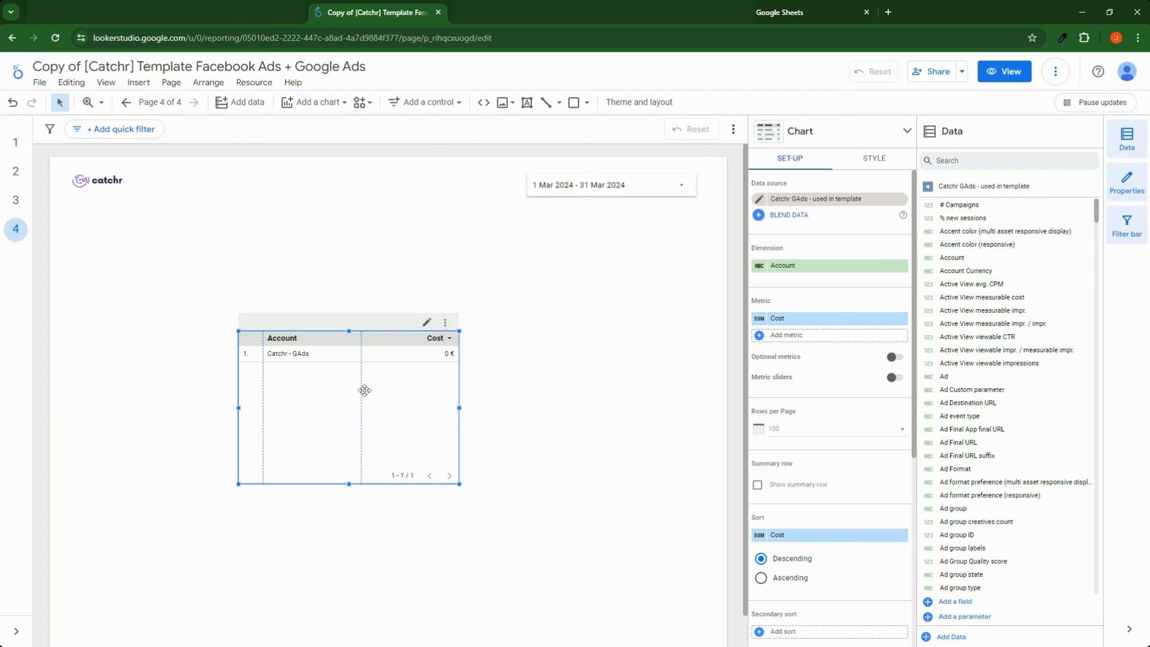
right_click(365, 391)
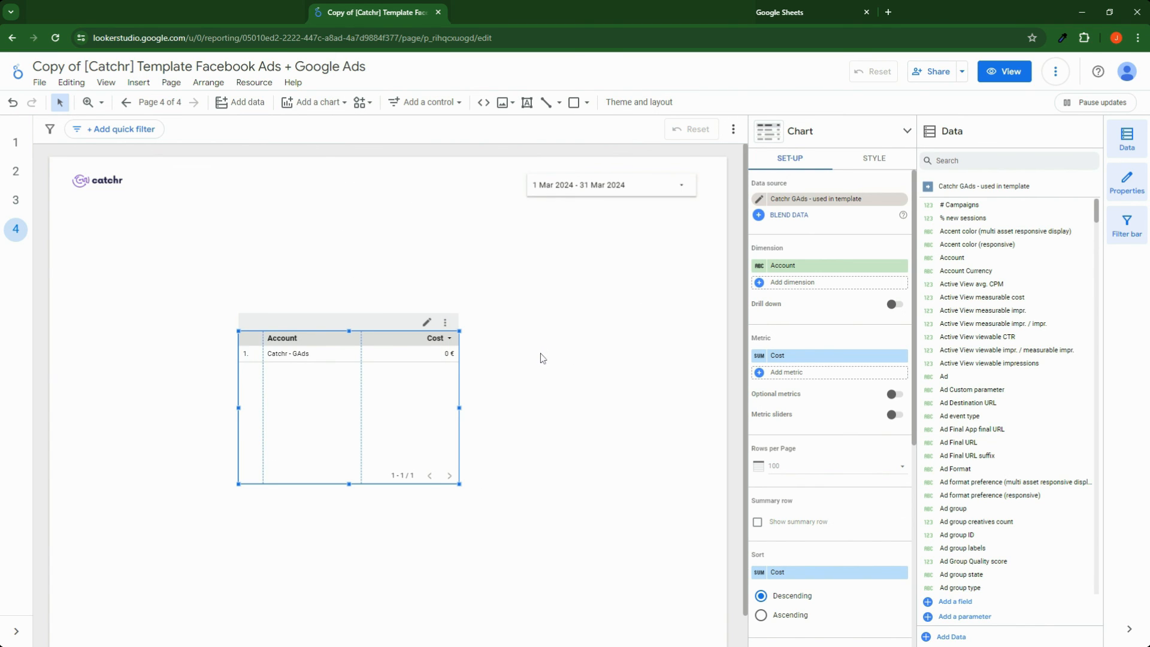
mouse_move(820, 203)
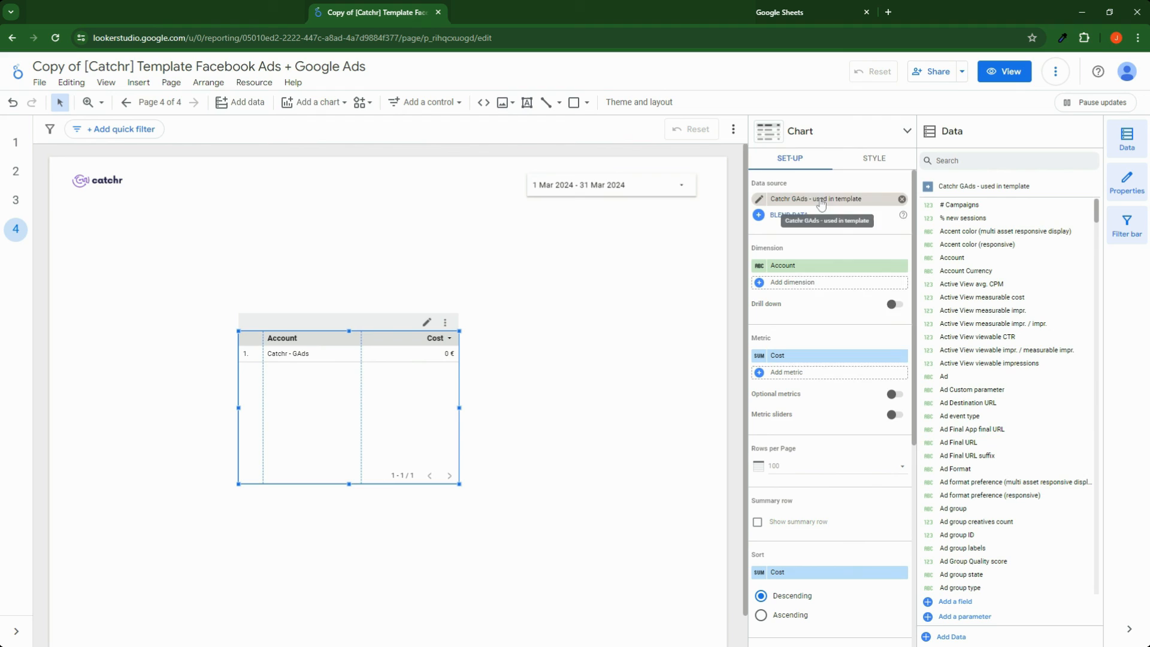